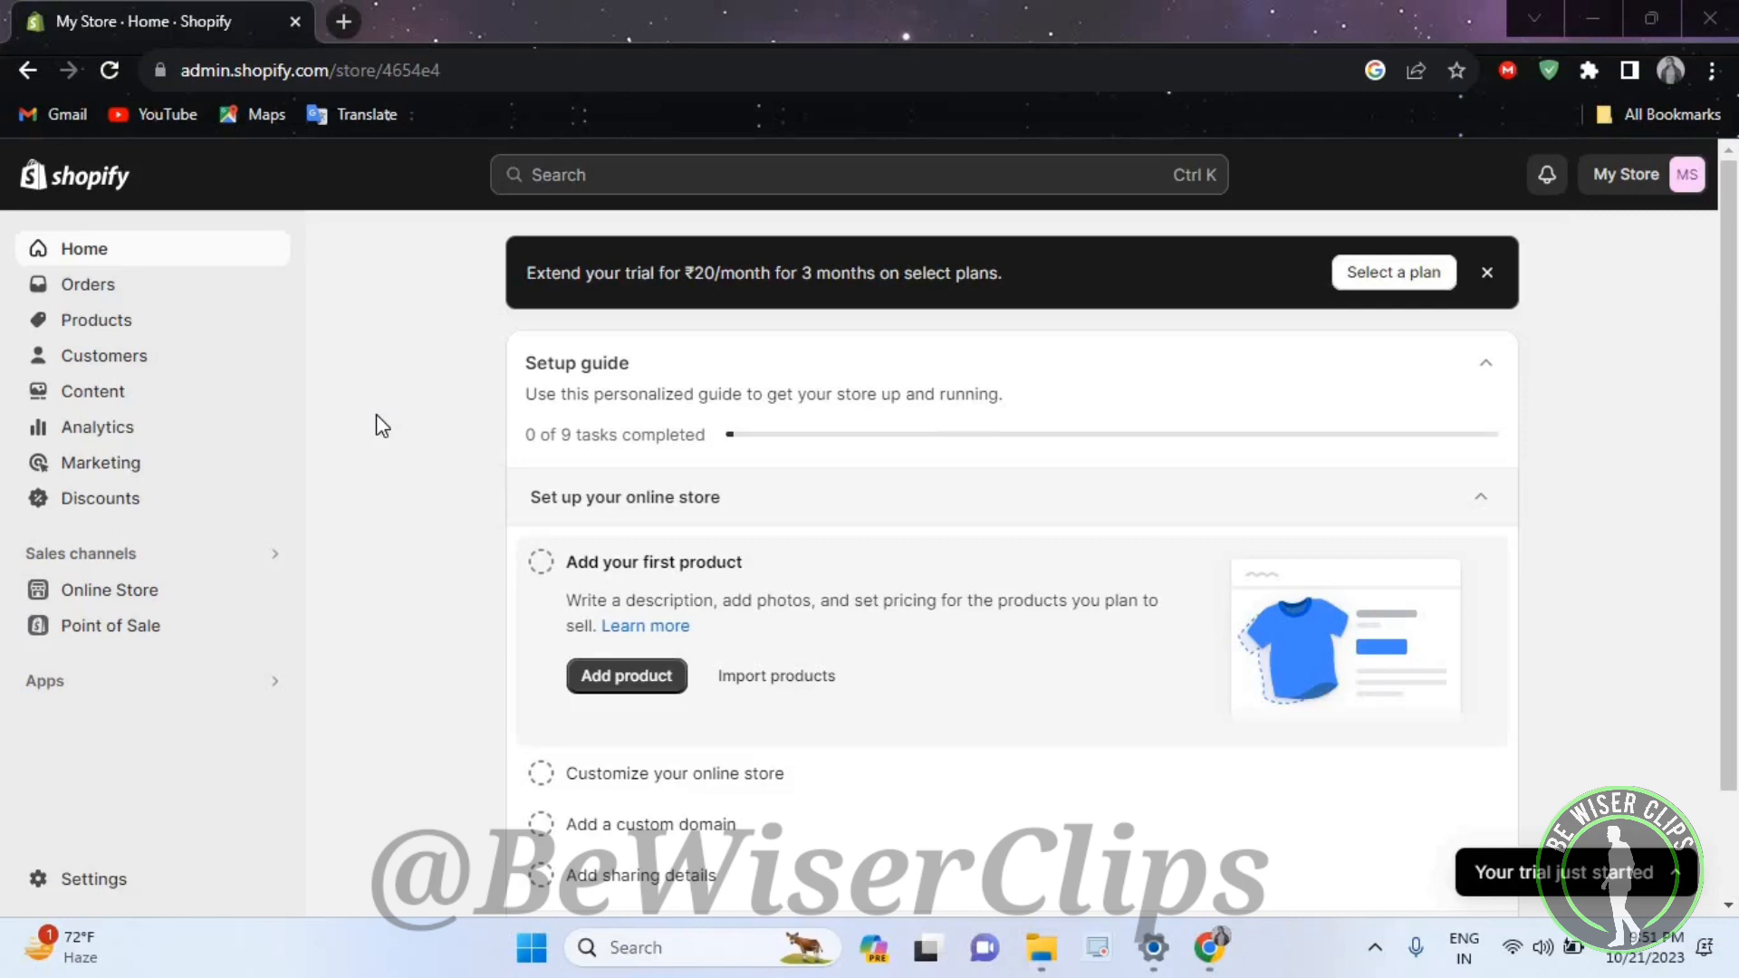
{"action": "mouse_move", "coordinate": [11, 276]}
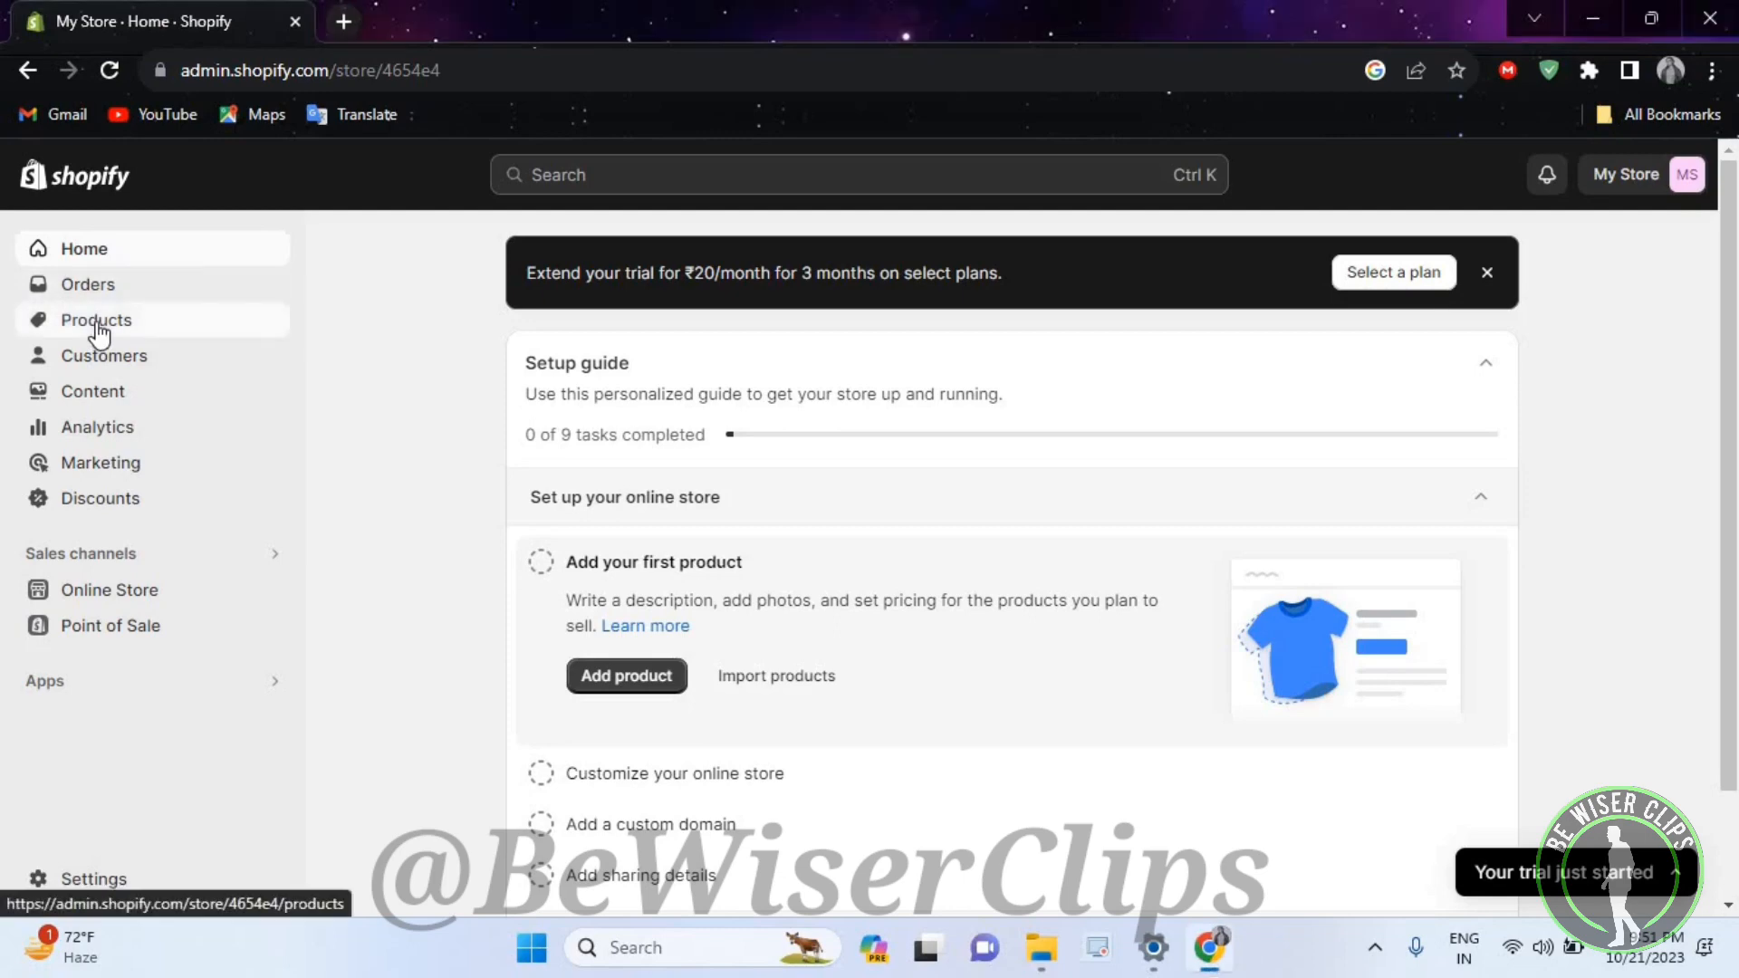
Step: Open the Purchase orders page under Products in the admin sidebar
{"action": "left_click", "coordinate": [97, 320]}
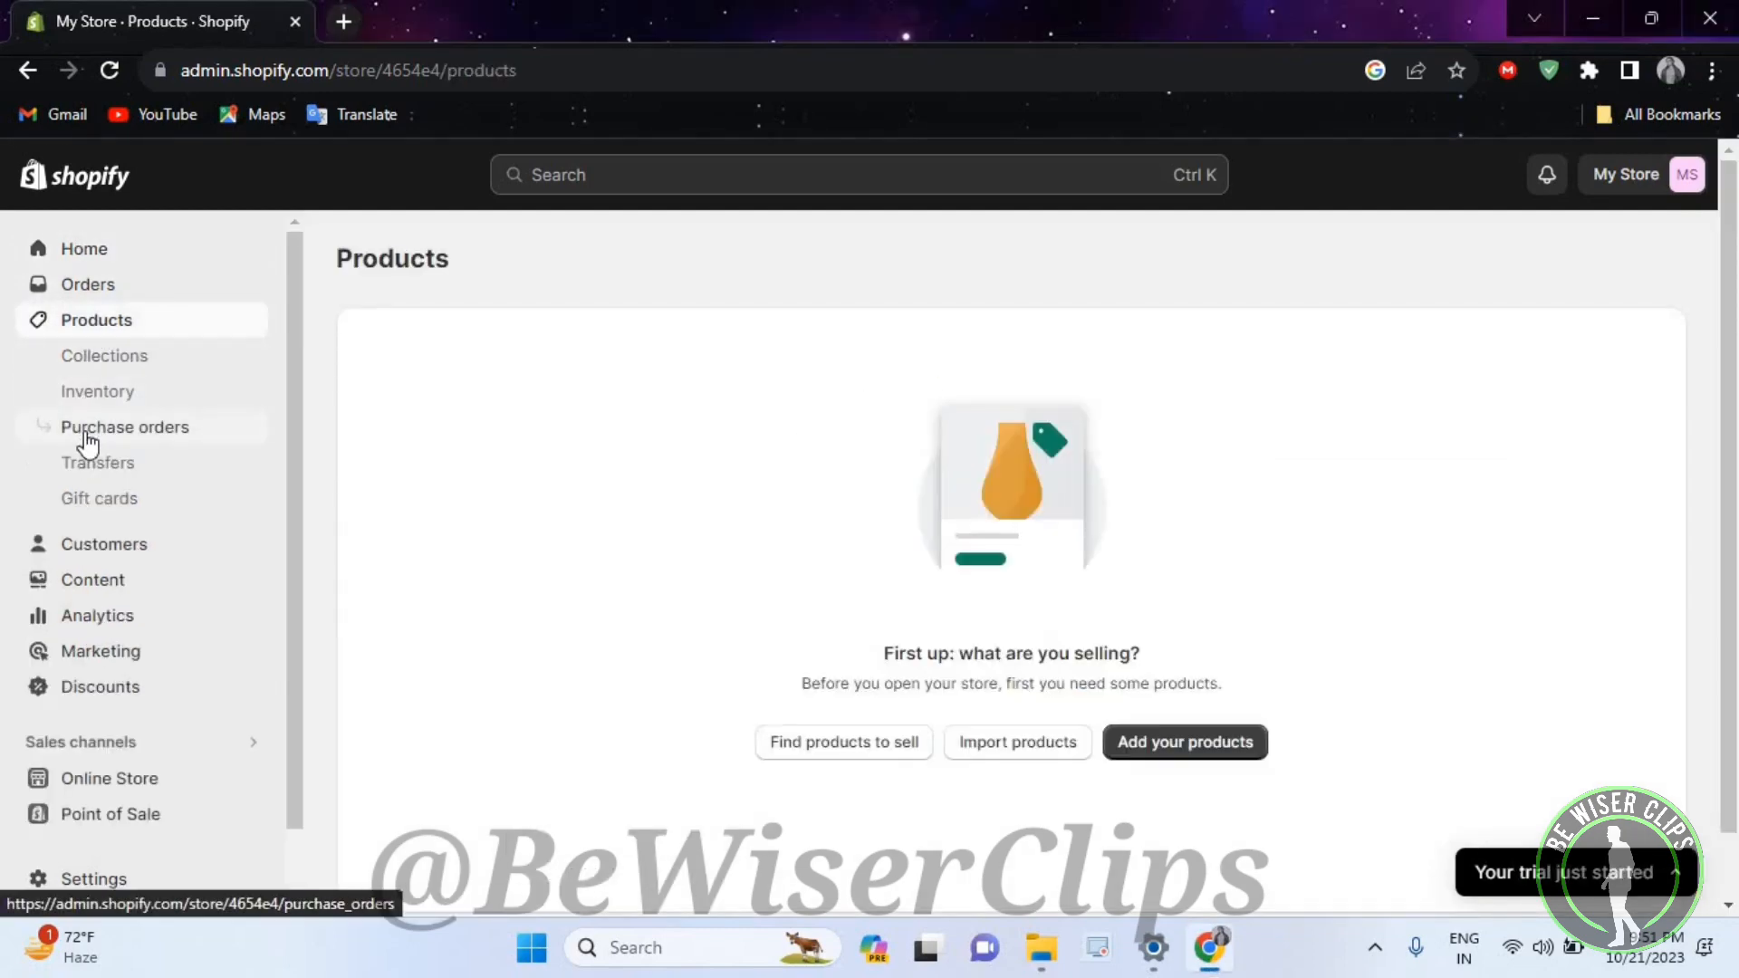
{"action": "left_click", "coordinate": [125, 427]}
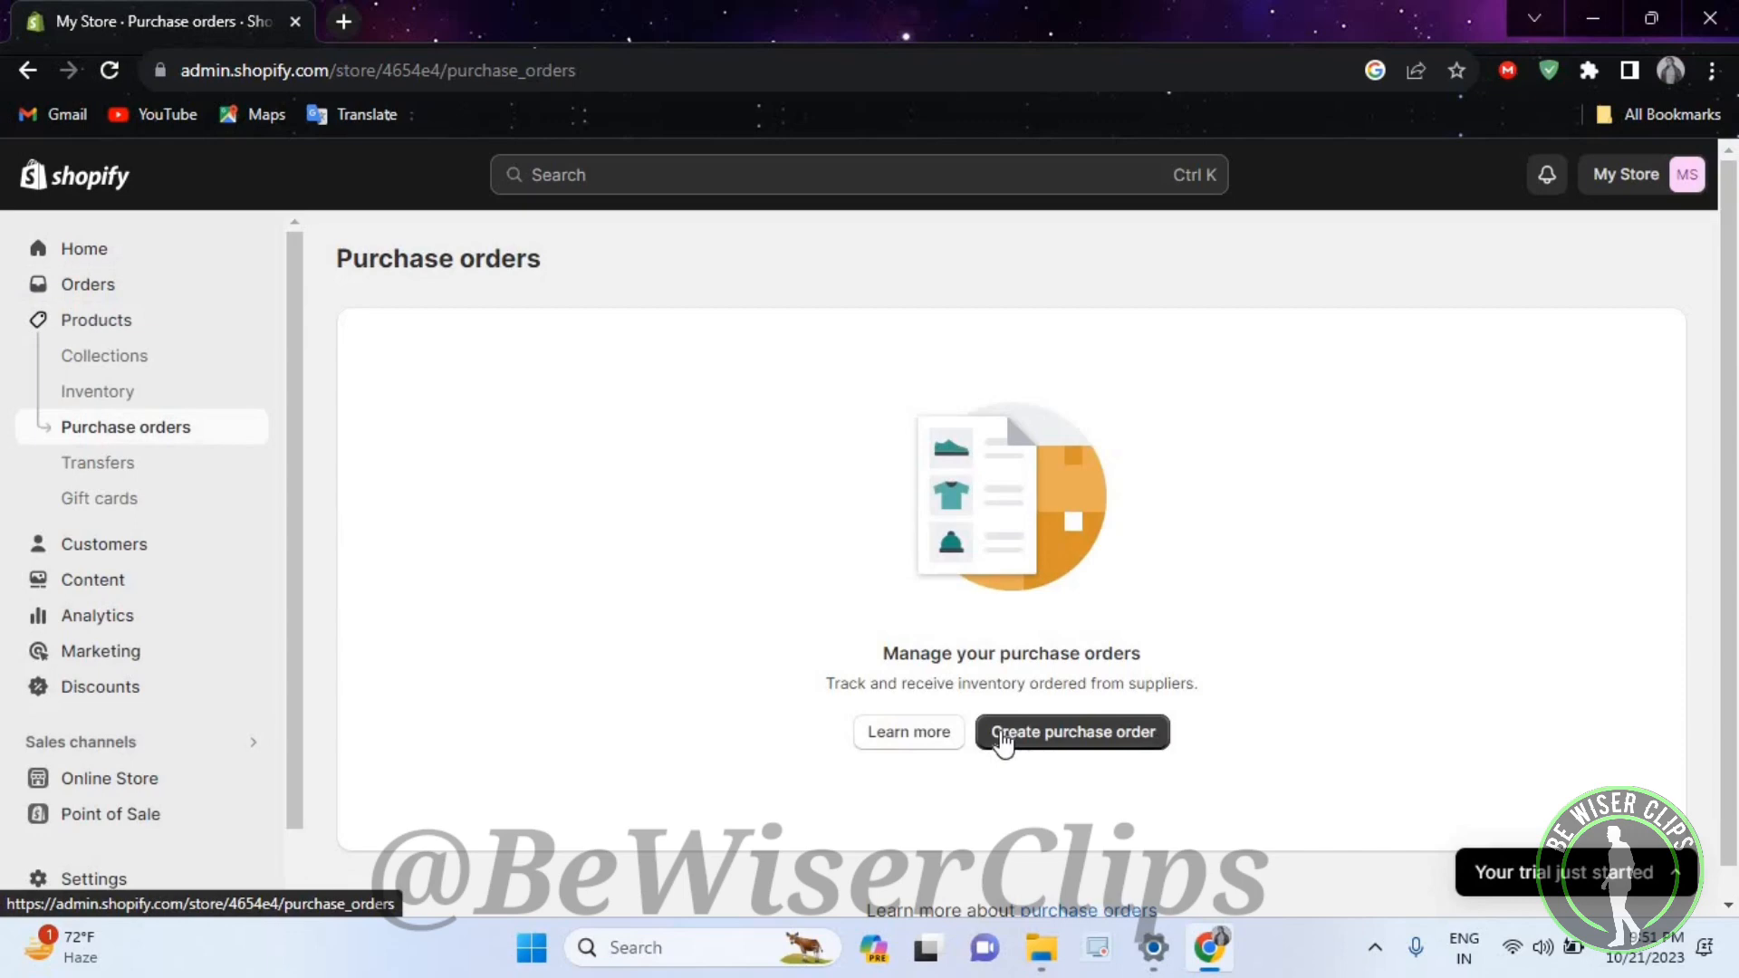
{"action": "mouse_move", "coordinate": [1093, 741]}
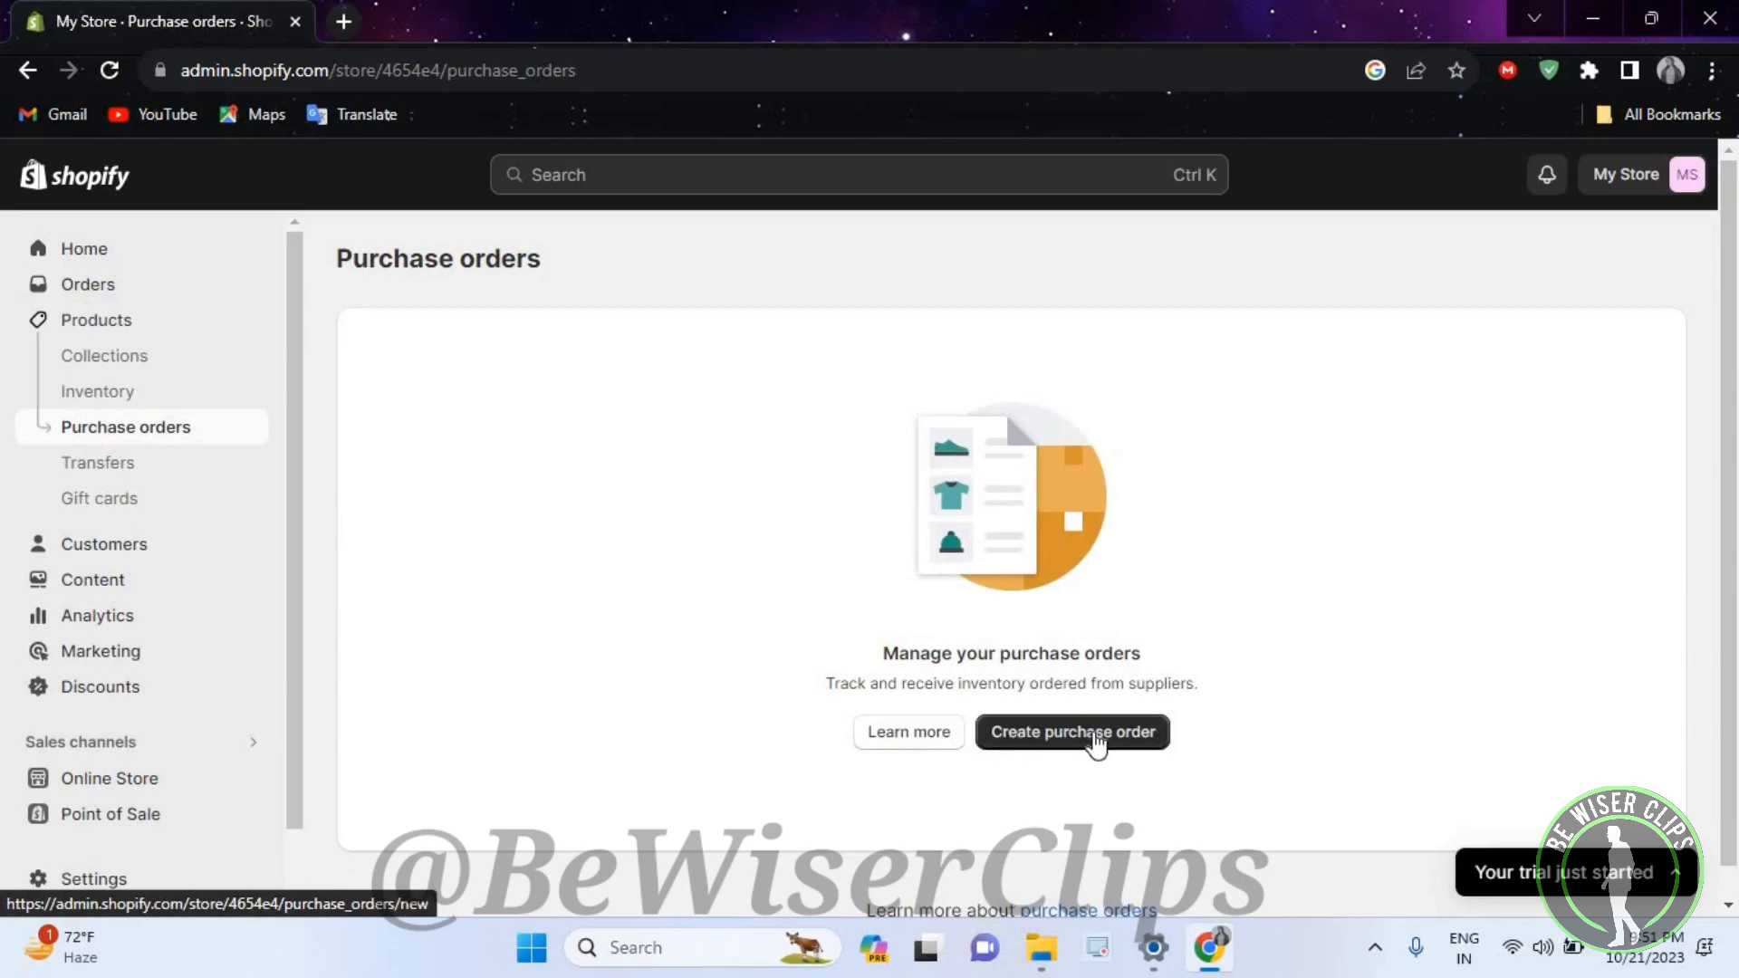
Step: Start a new purchase order and scroll through its empty supplier, shipment and product fields
{"action": "left_click", "coordinate": [1070, 731]}
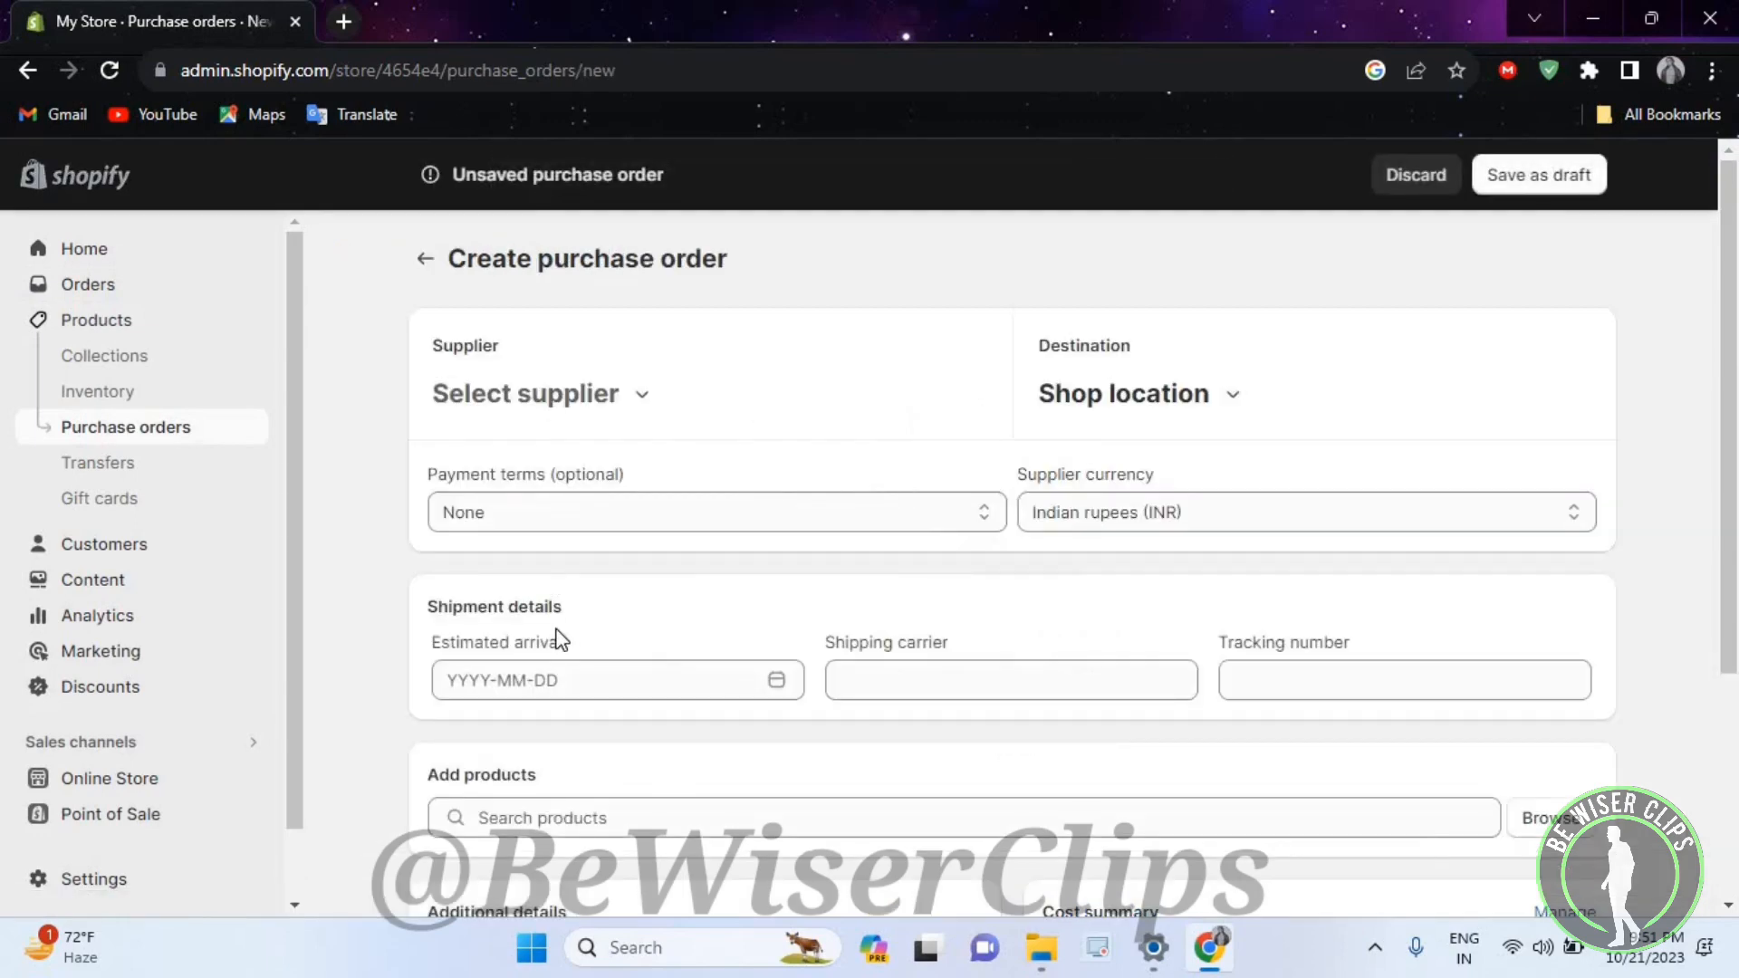
{"action": "scroll", "scroll_direction": "down", "scroll_amount": 3}
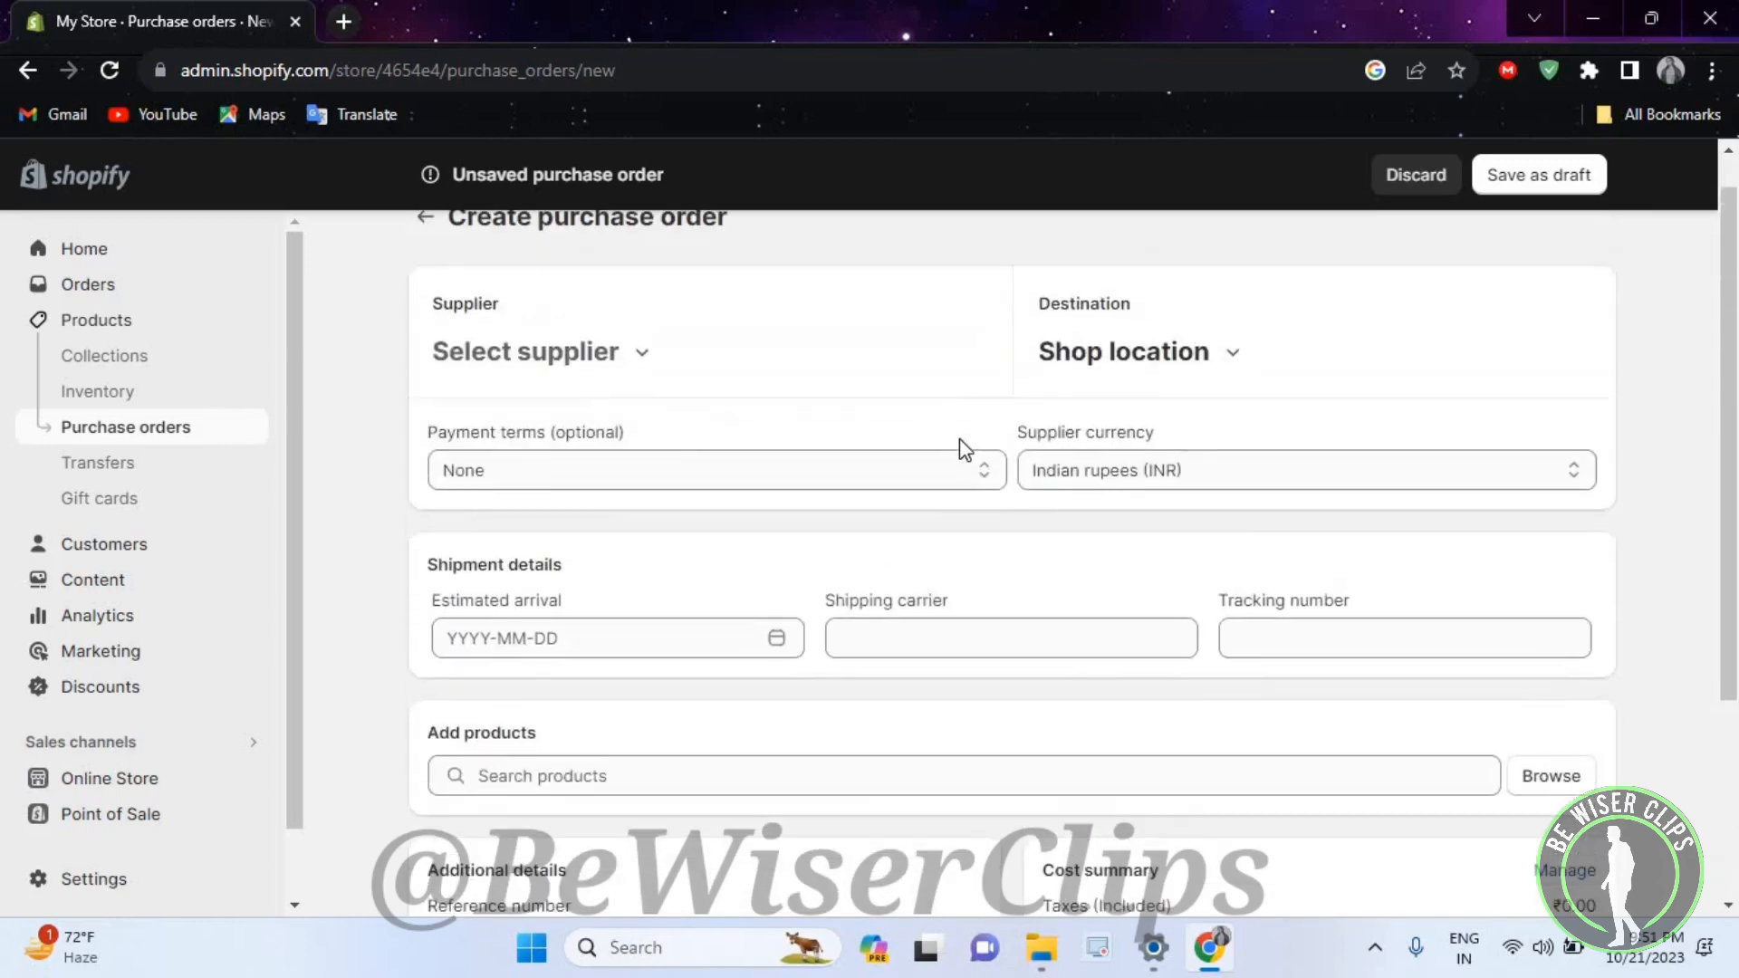
{"action": "scroll", "scroll_direction": "up", "scroll_amount": 3}
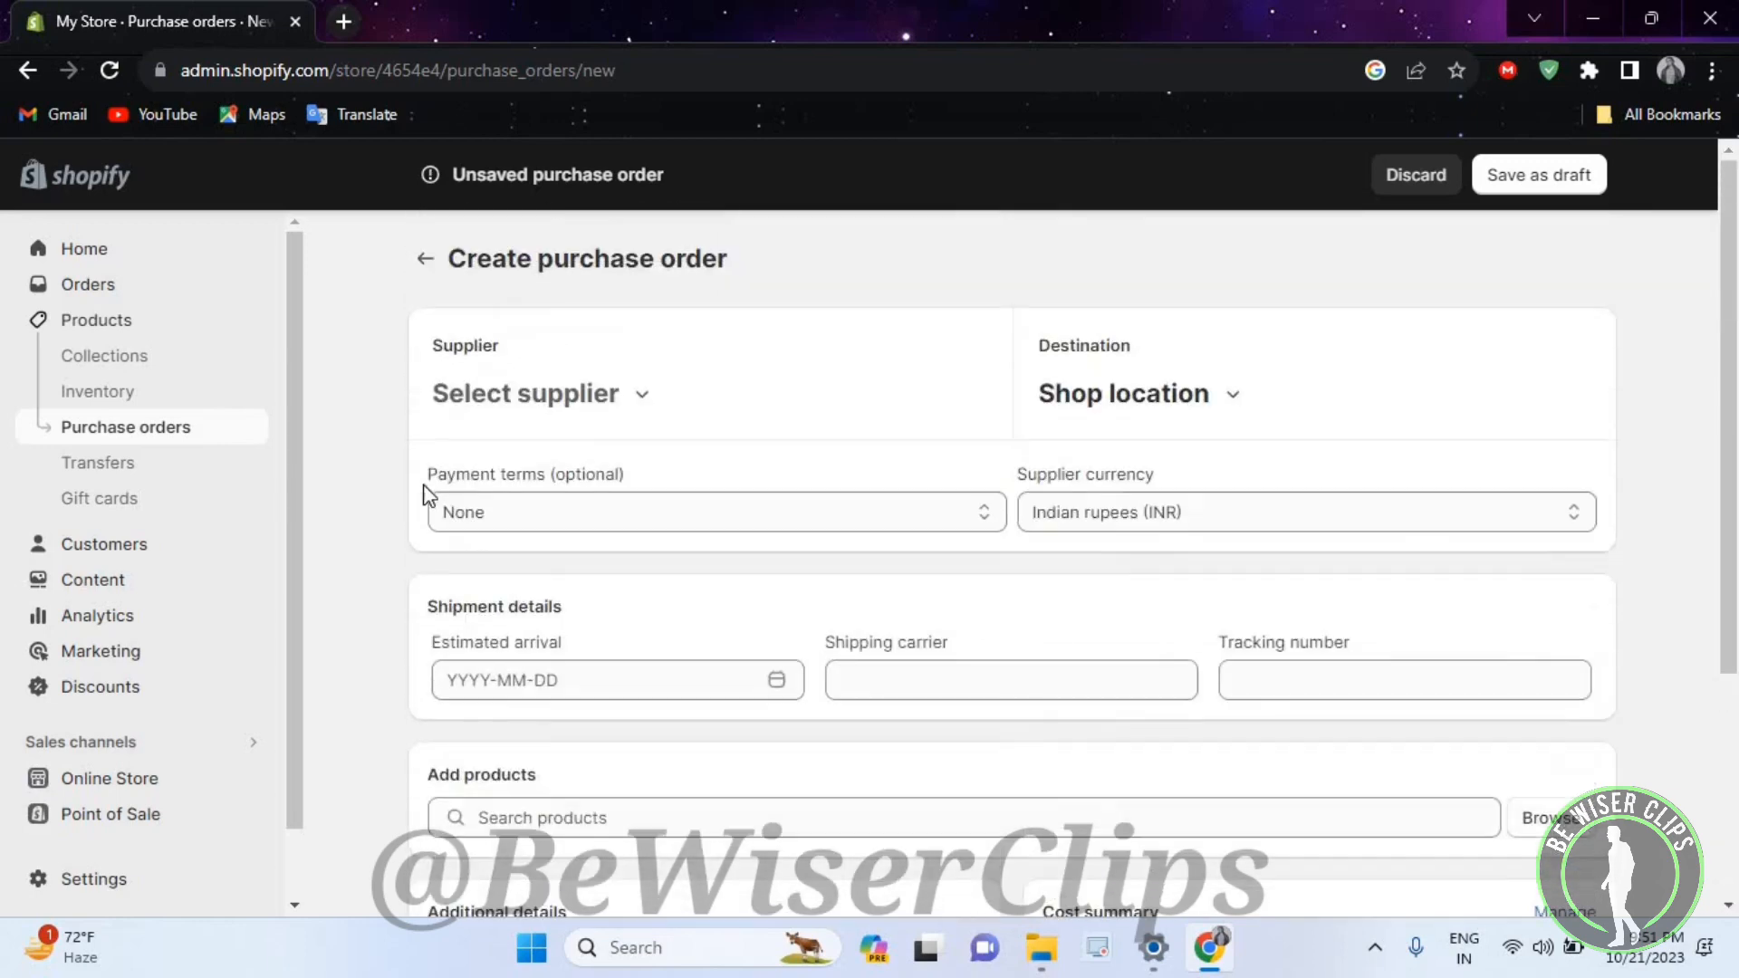
{"action": "mouse_move", "coordinate": [632, 680]}
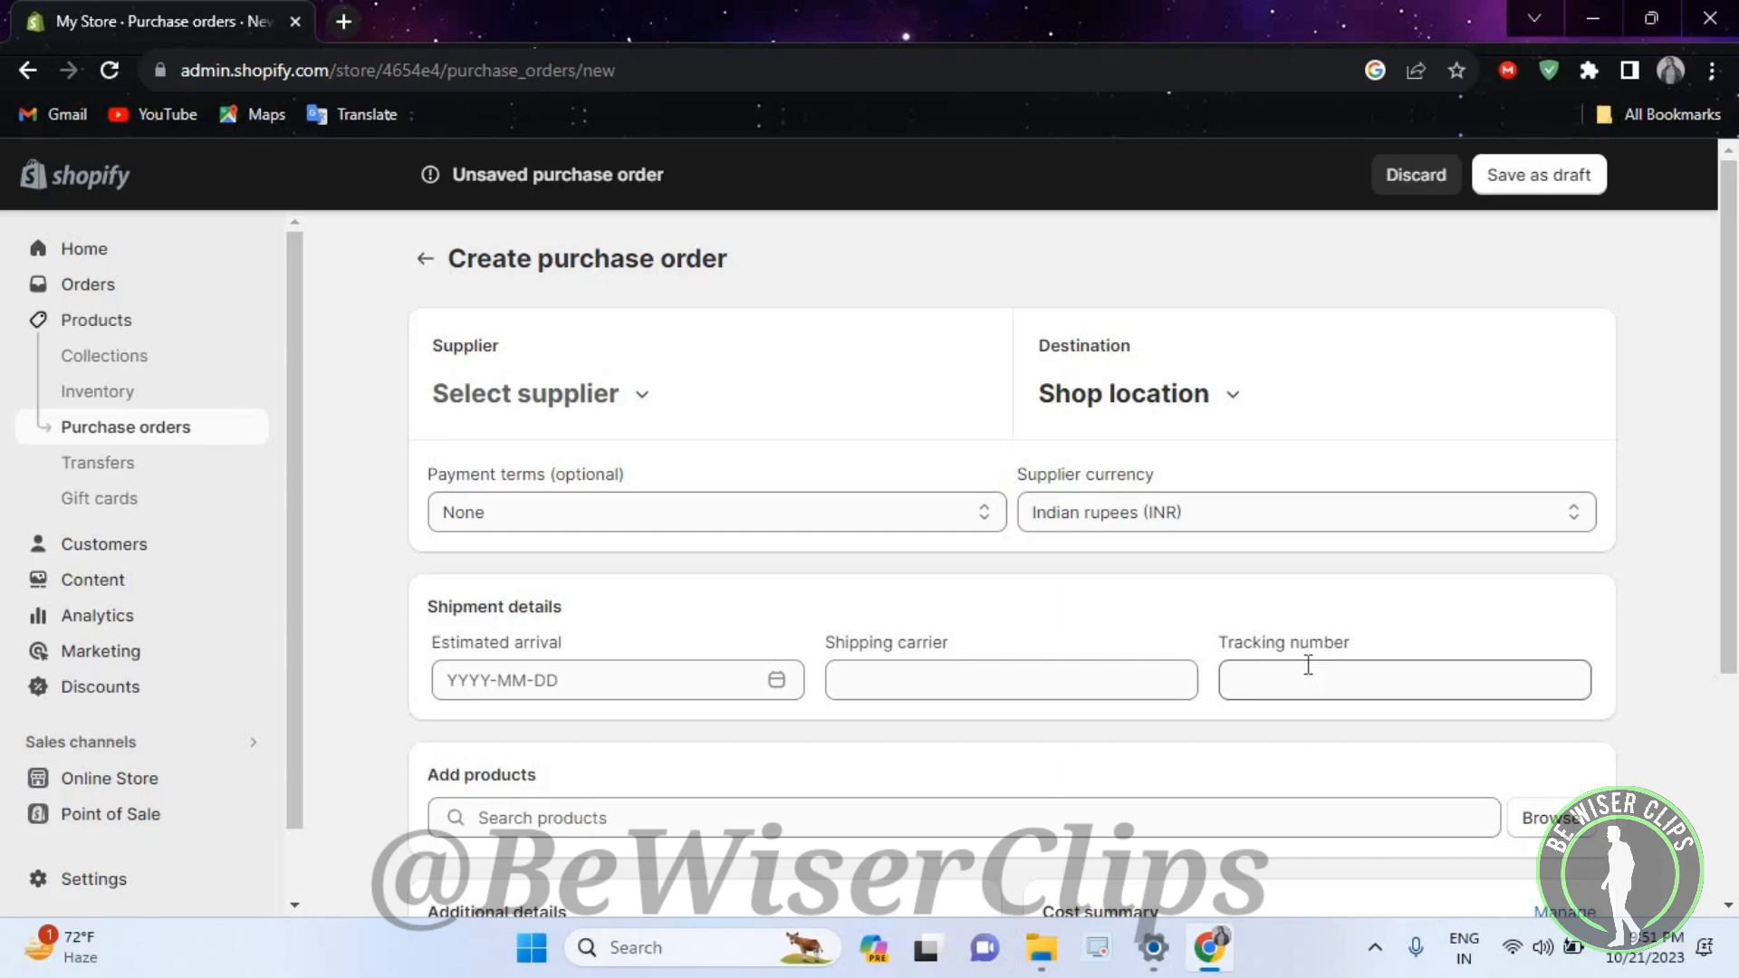
{"action": "scroll", "scroll_direction": "down", "scroll_amount": 3}
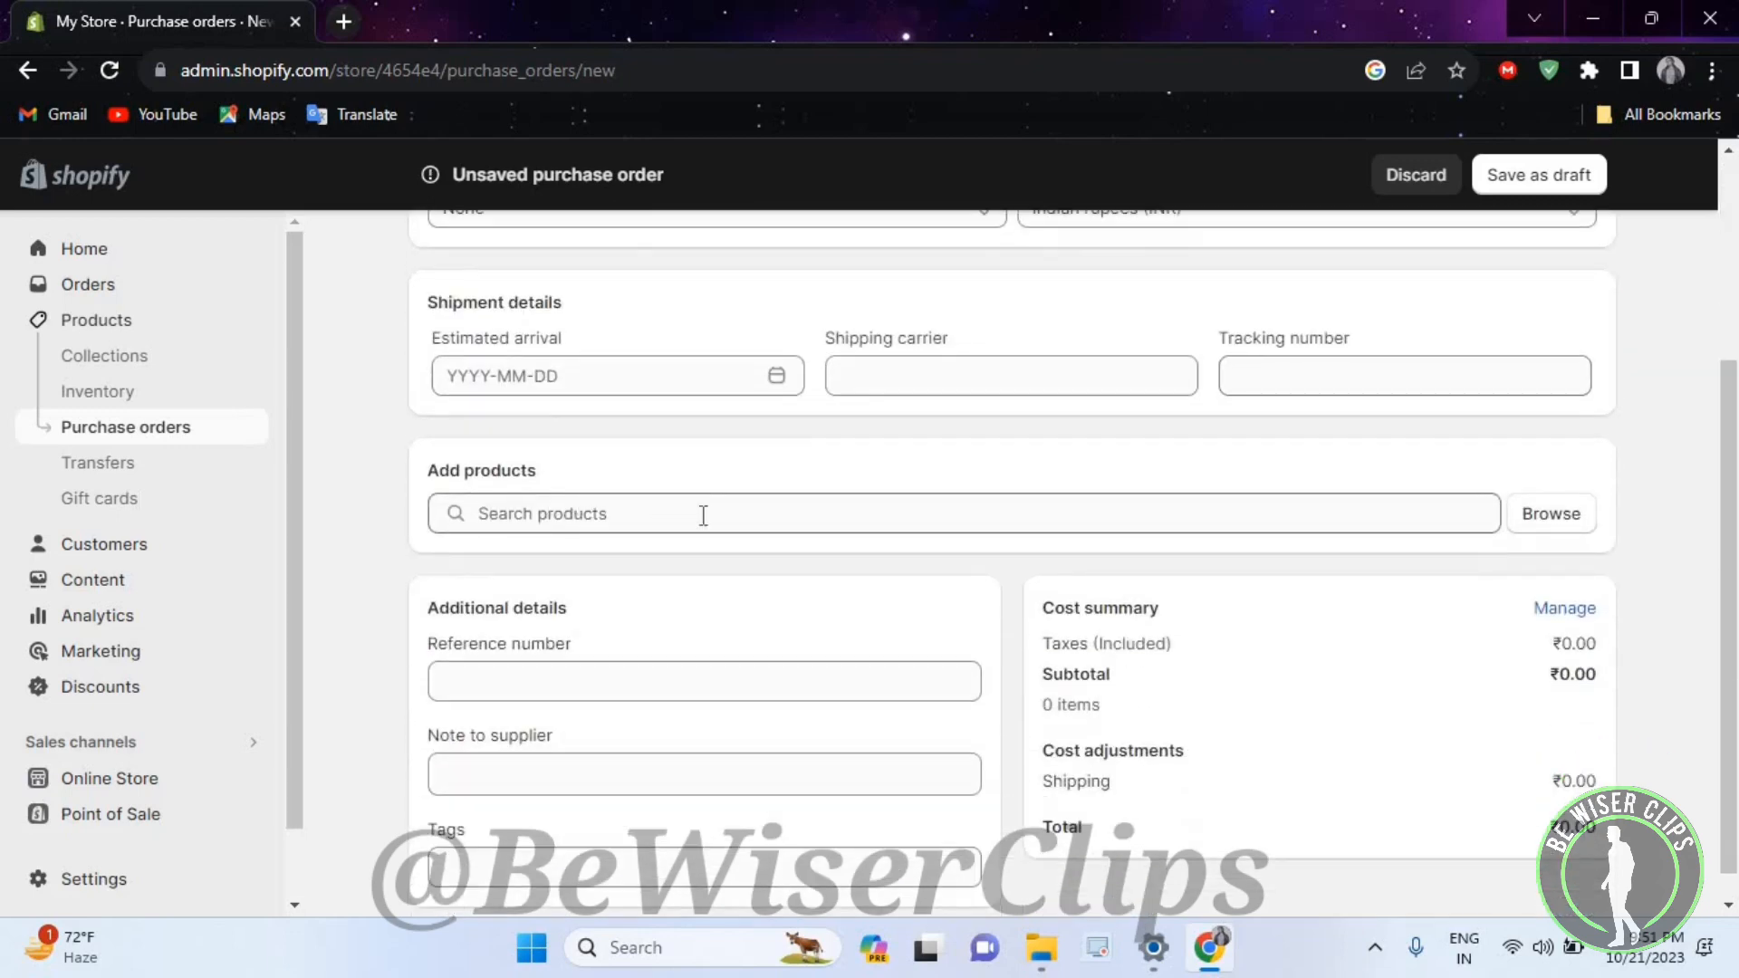
{"action": "mouse_move", "coordinate": [557, 757]}
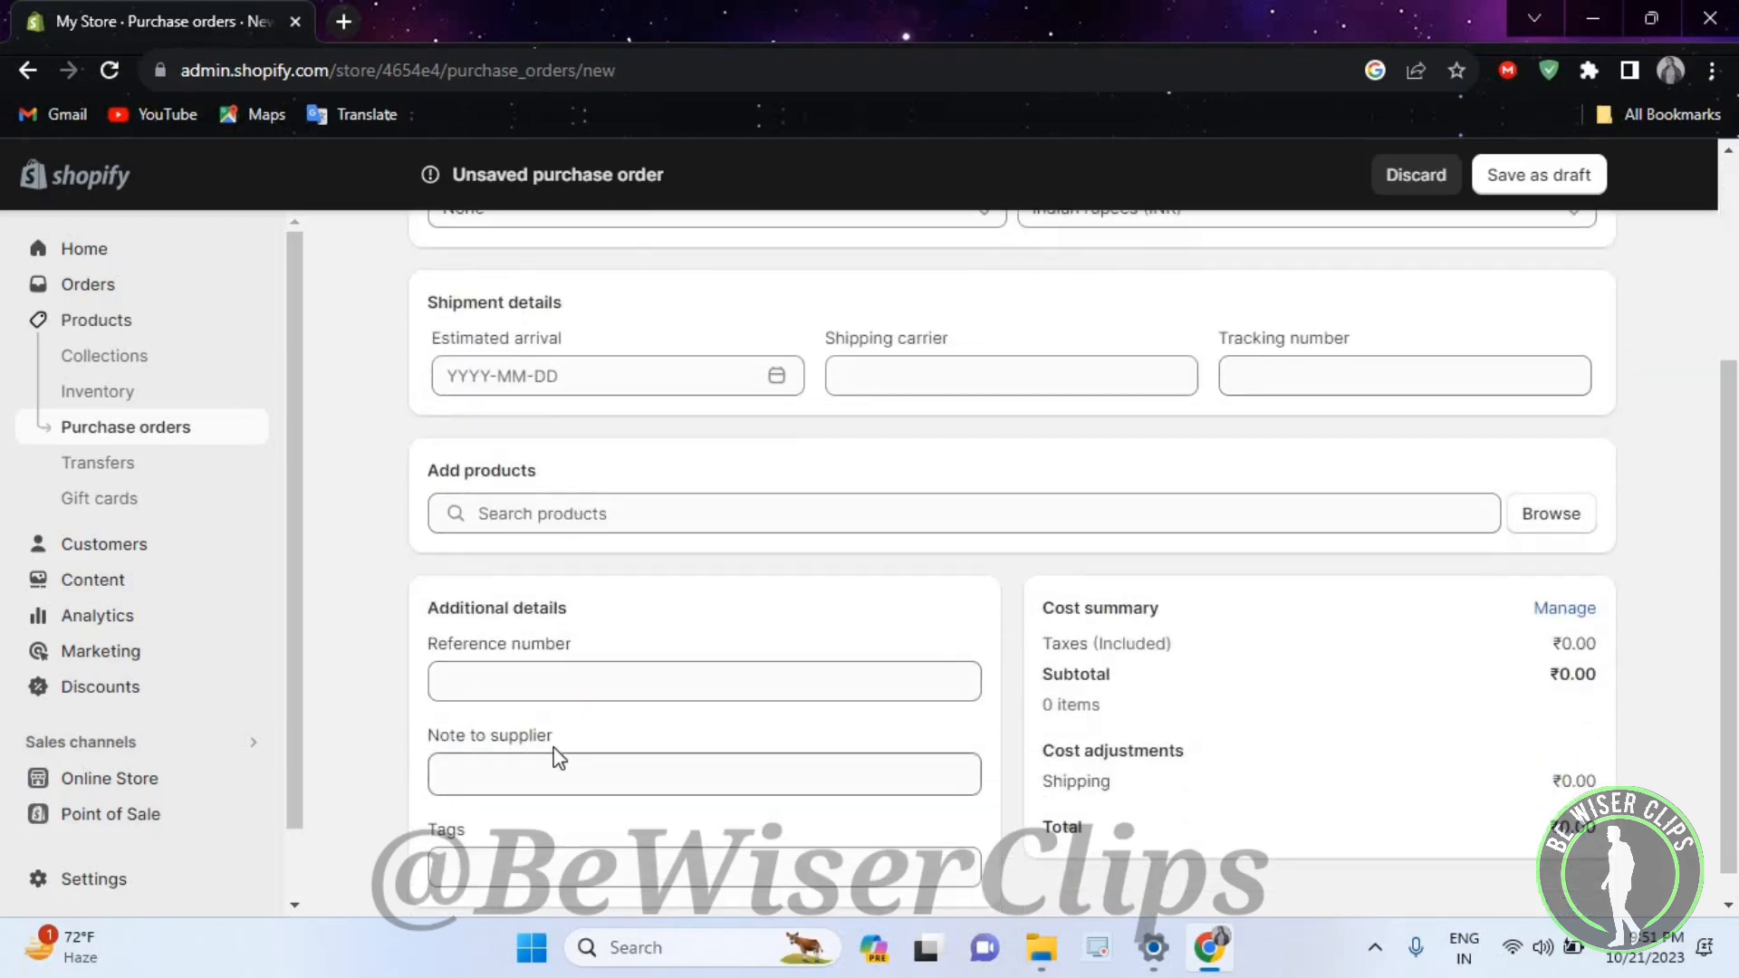
{"action": "scroll", "scroll_direction": "up", "scroll_amount": 3}
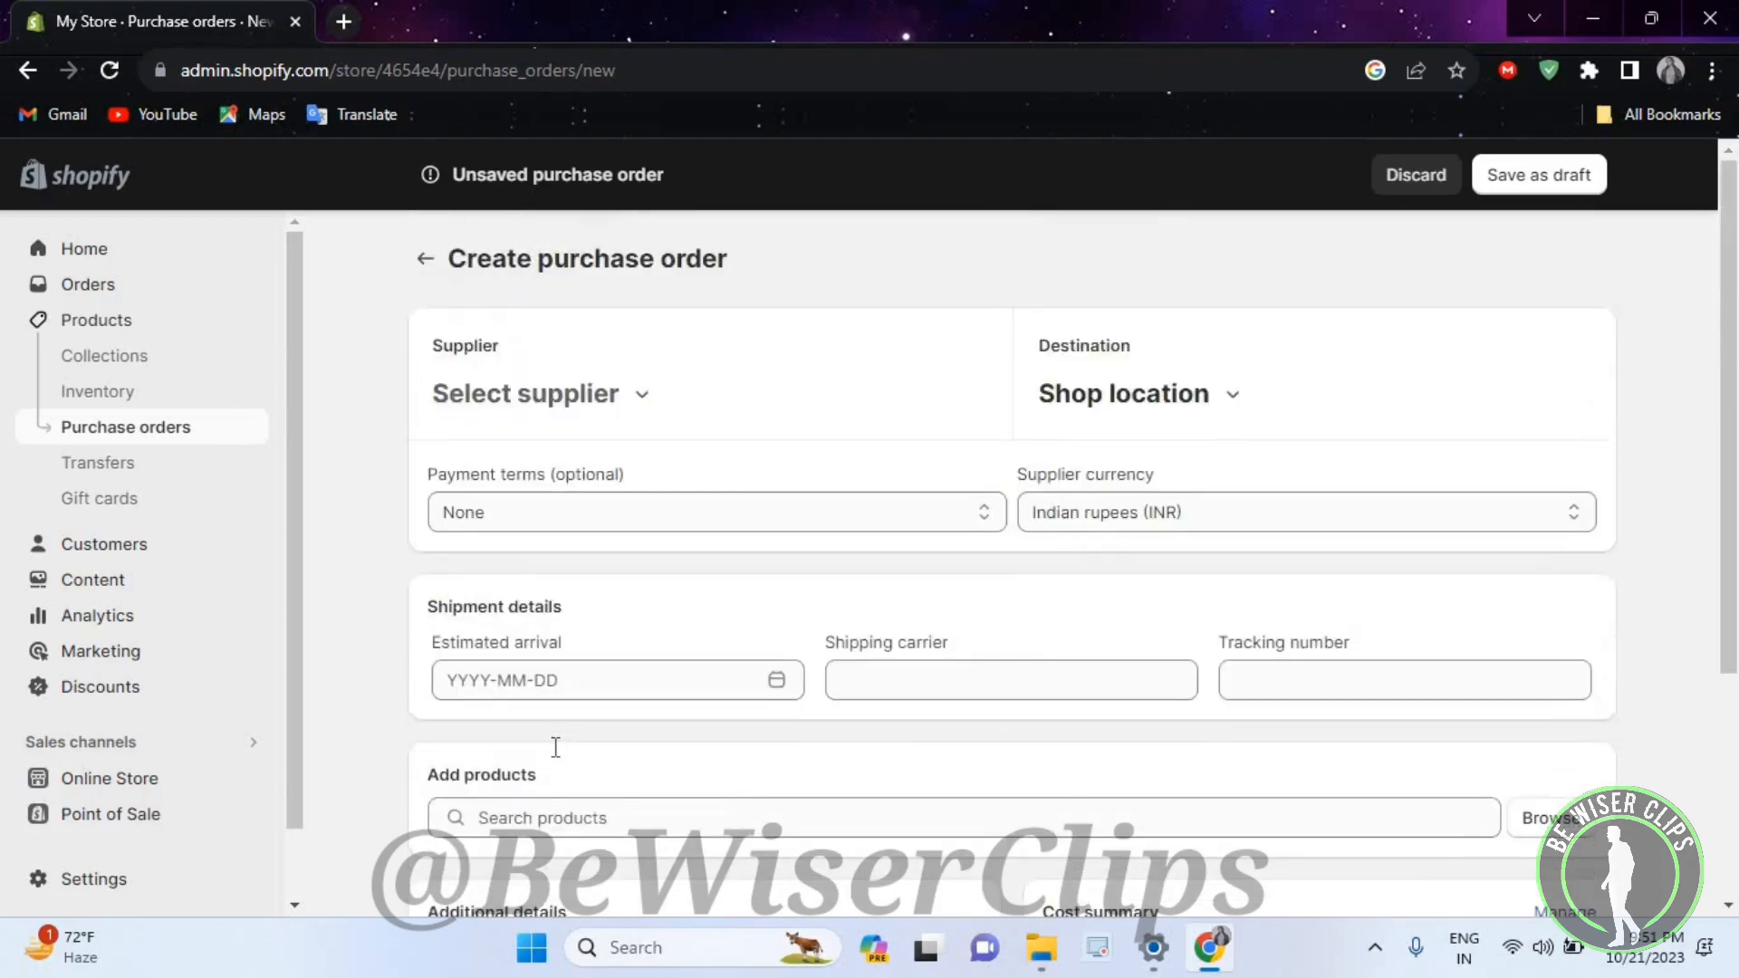
{"action": "mouse_move", "coordinate": [349, 553]}
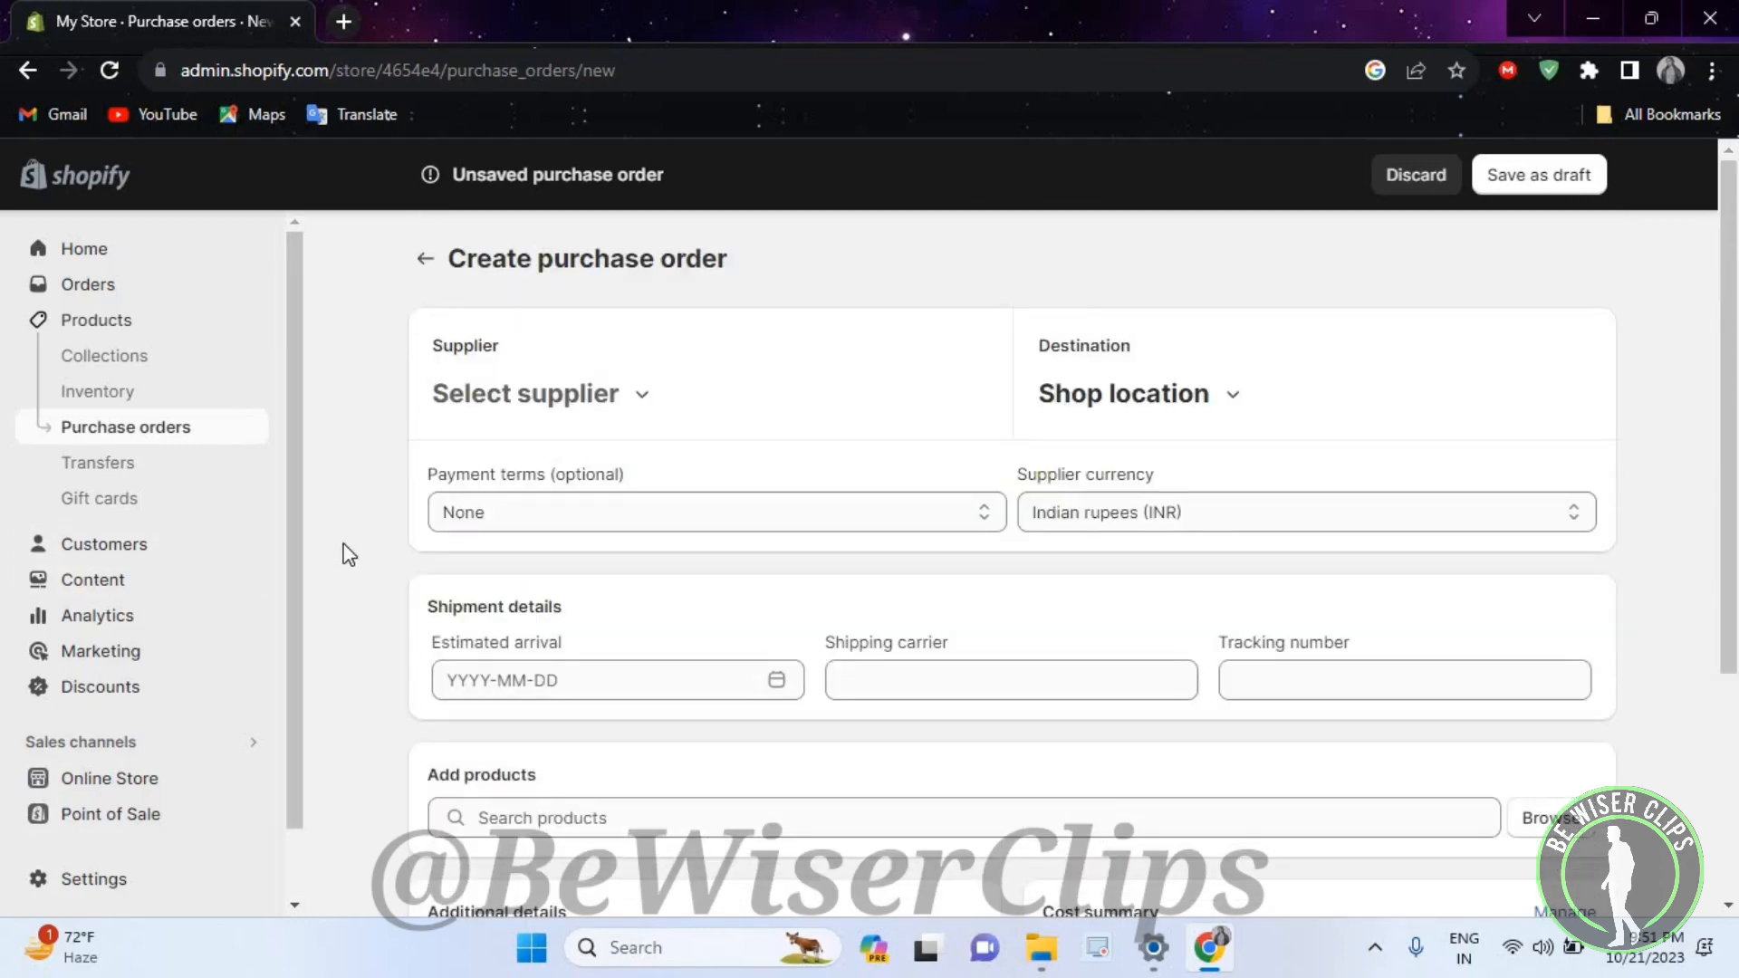
{"action": "scroll", "scroll_direction": "down", "scroll_amount": 3}
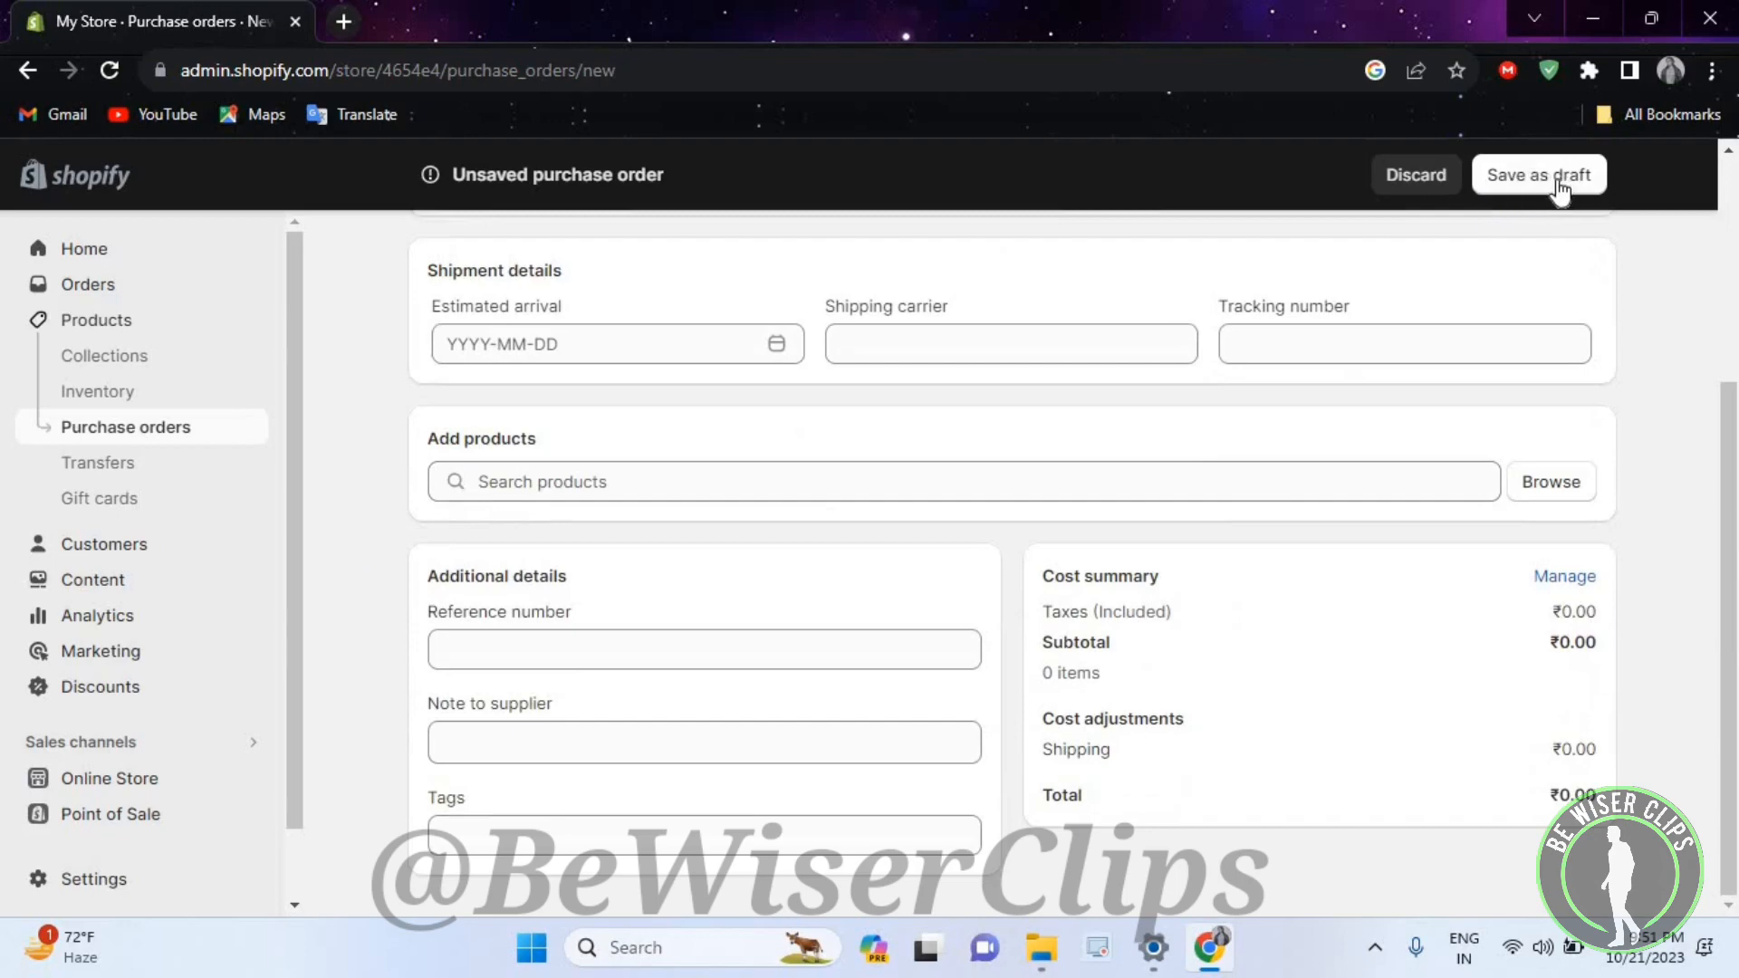
{"action": "mouse_move", "coordinate": [1658, 282]}
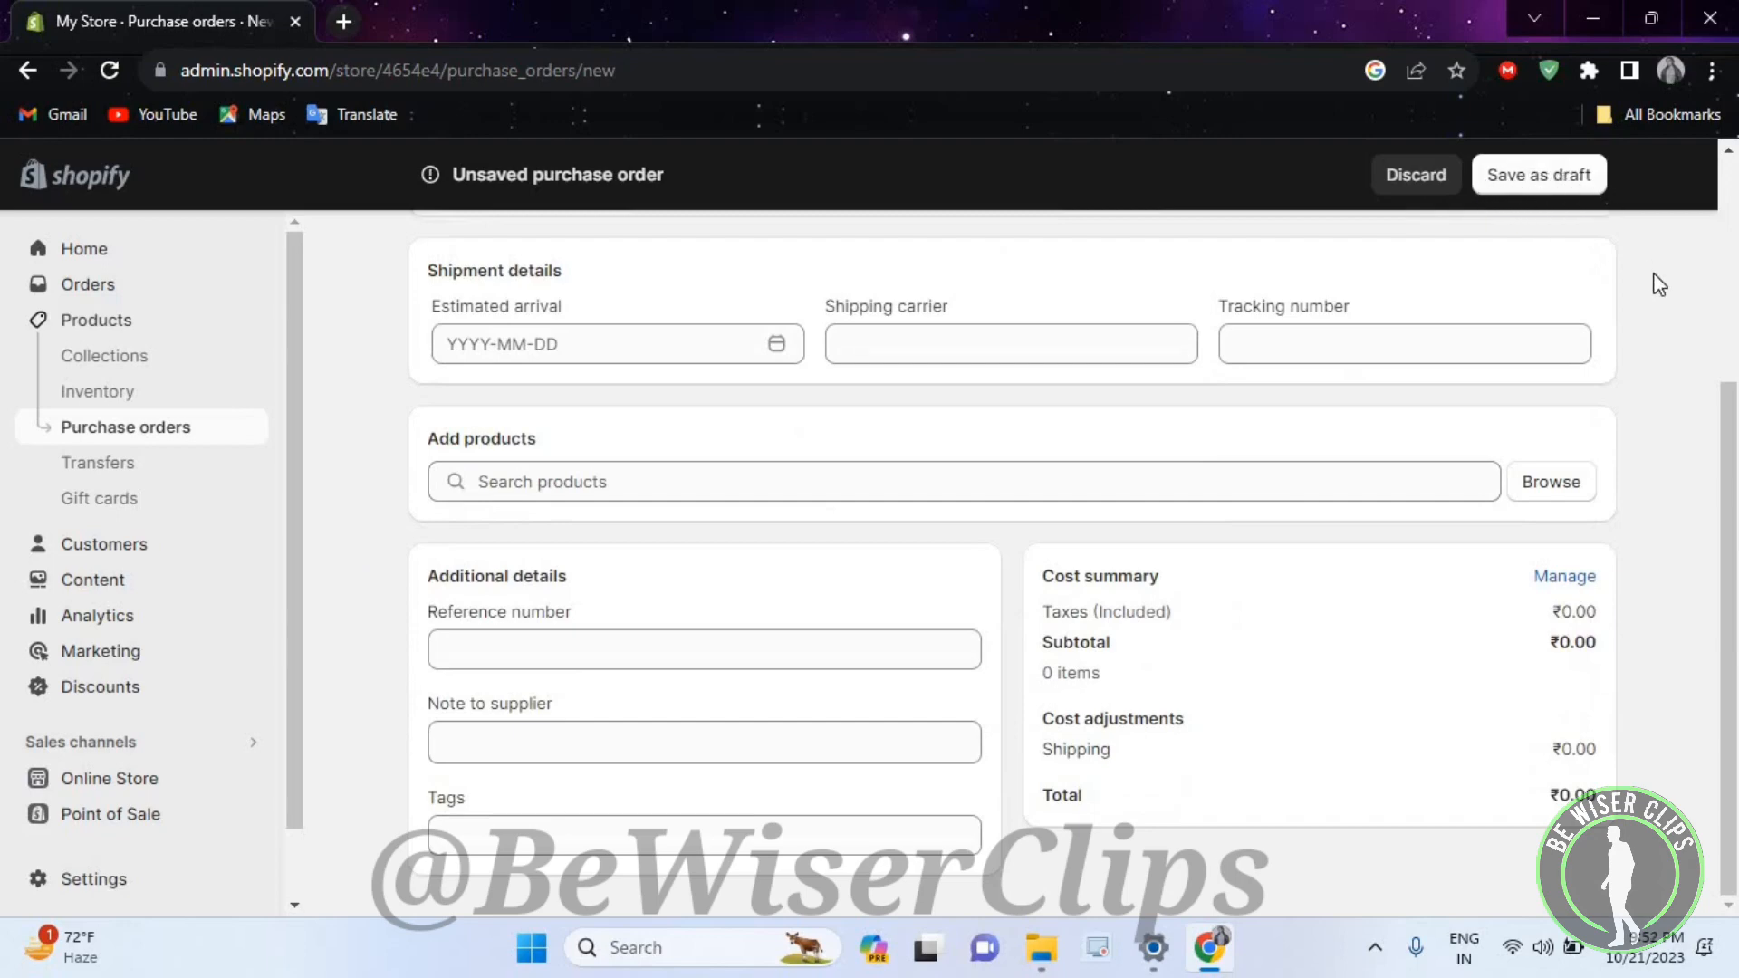
{"action": "scroll", "scroll_direction": "up", "scroll_amount": 3}
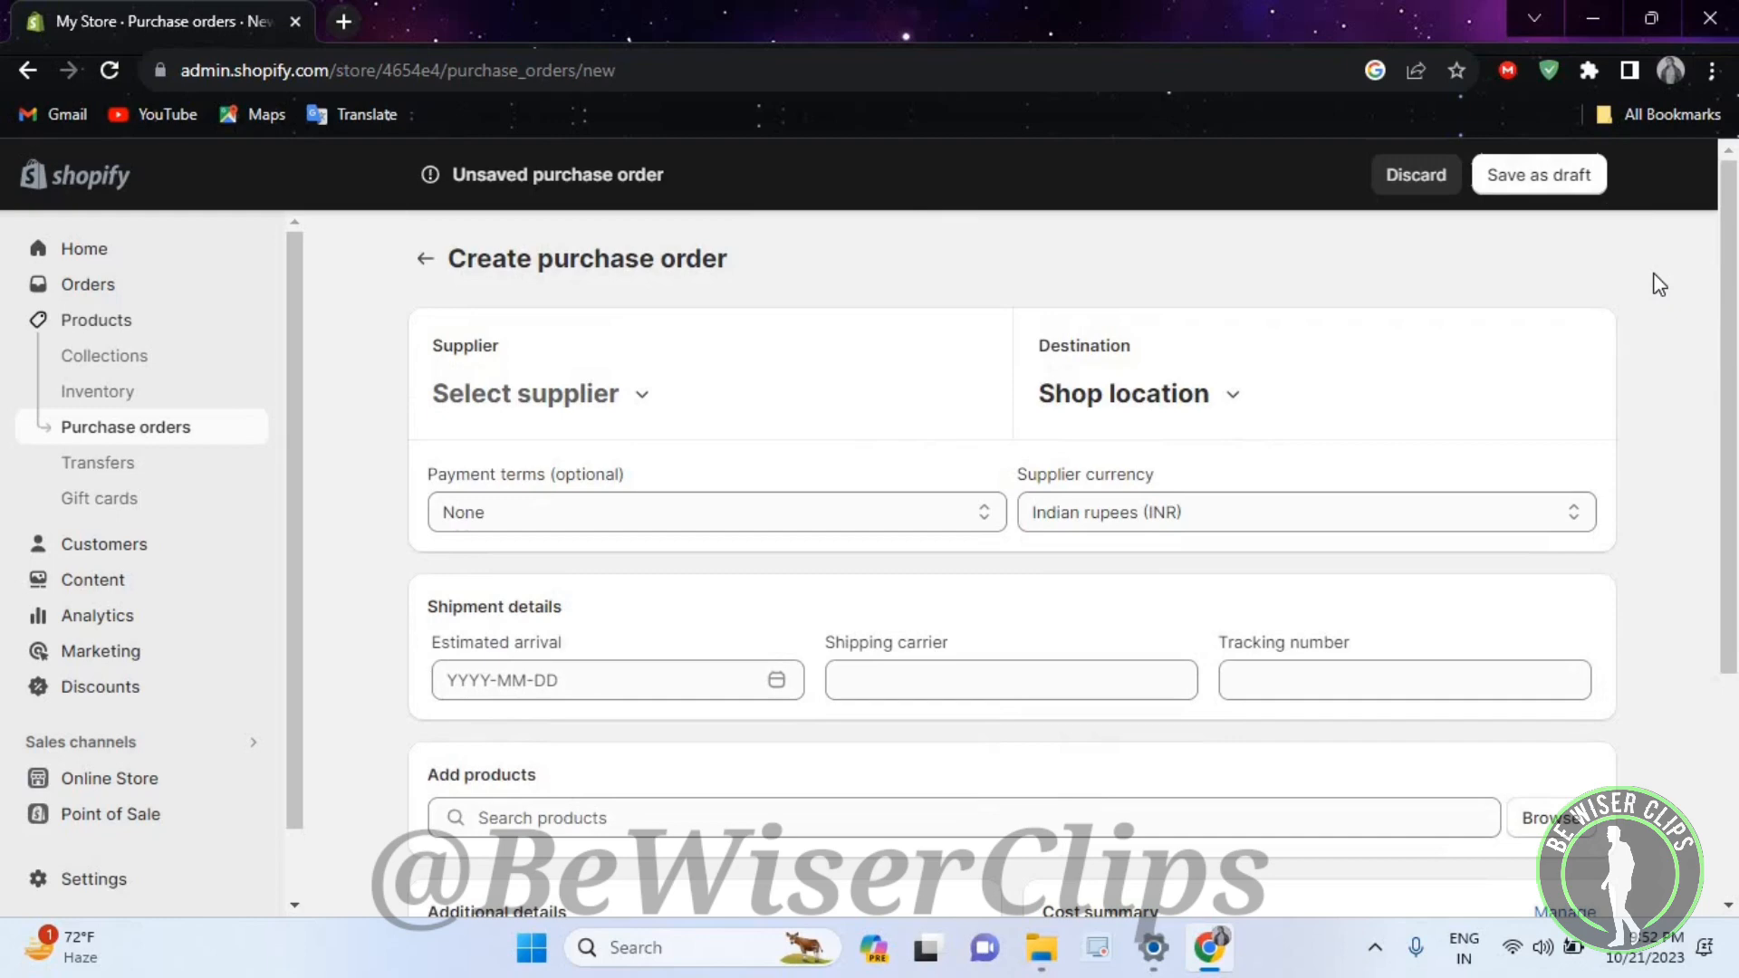